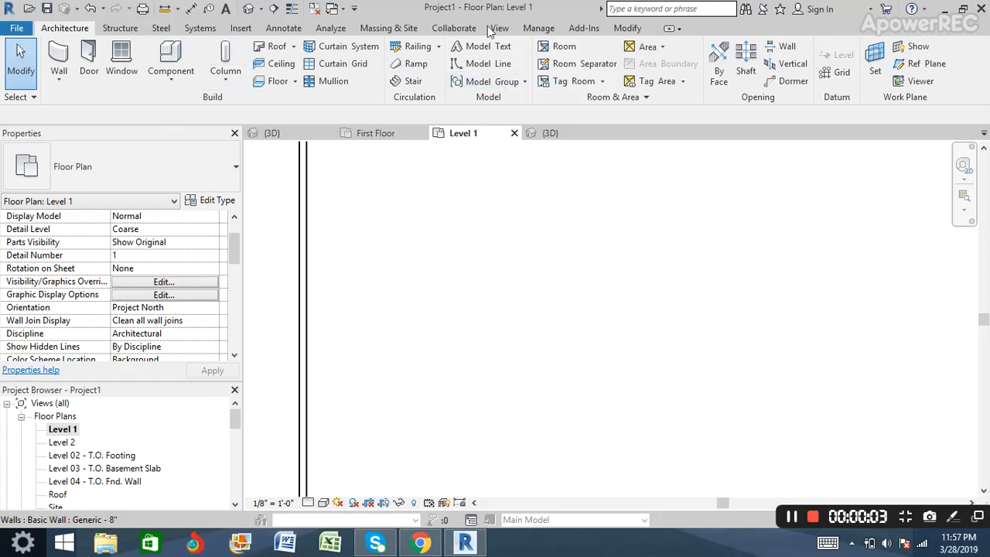
mouse_move(451, 240)
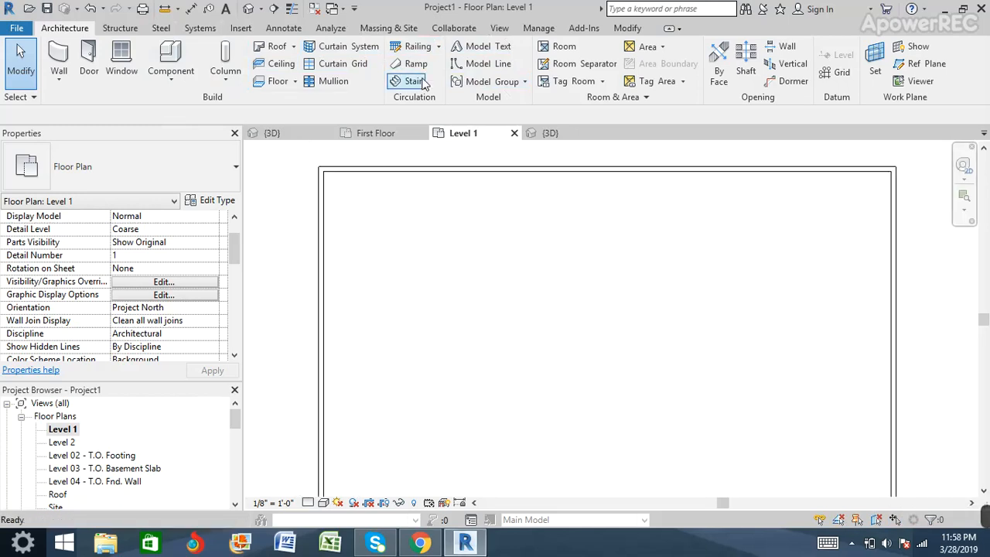
Place a straight 18-riser walkway stair run near the upper-left corner of the Level 1 plan and finish it
left_click(411, 81)
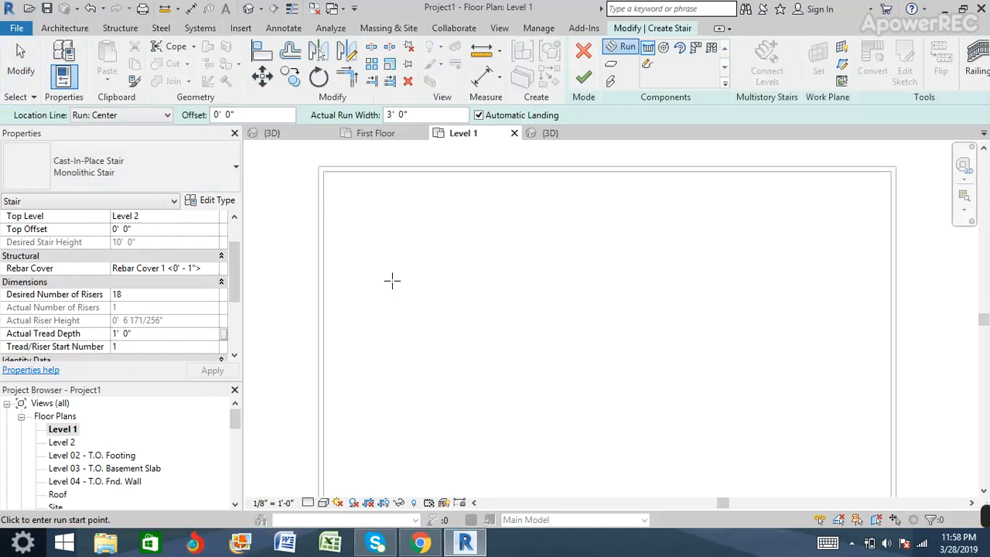
left_click(392, 281)
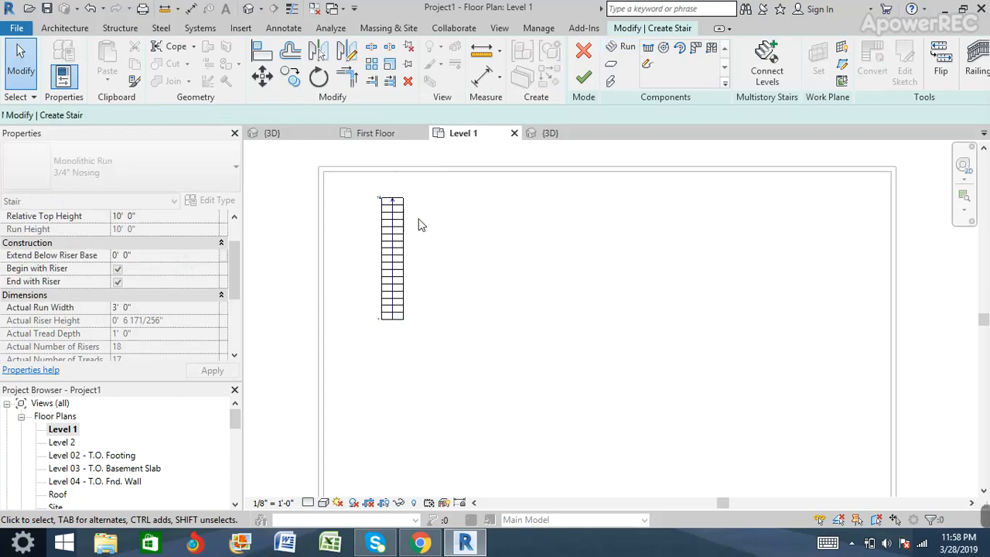
left_click(392, 260)
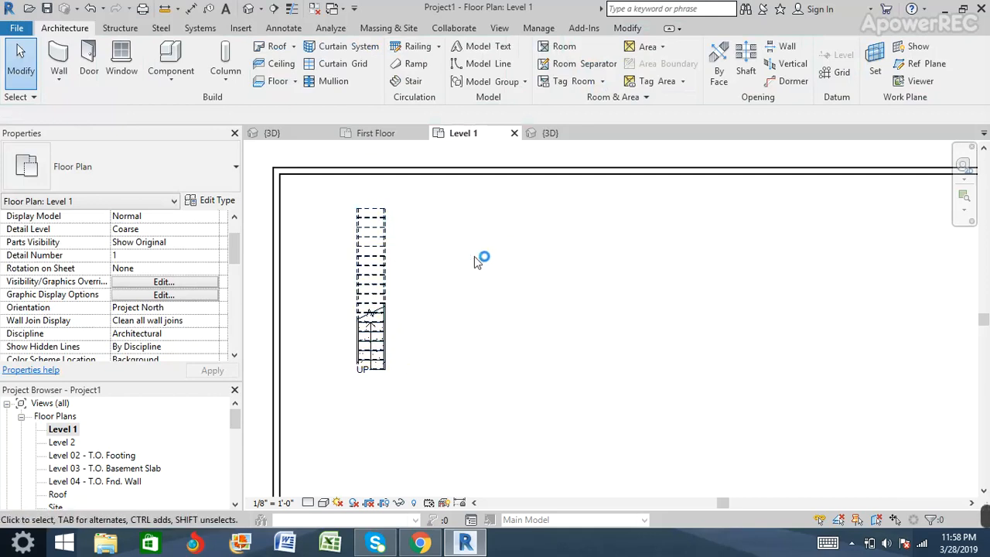
mouse_move(278, 126)
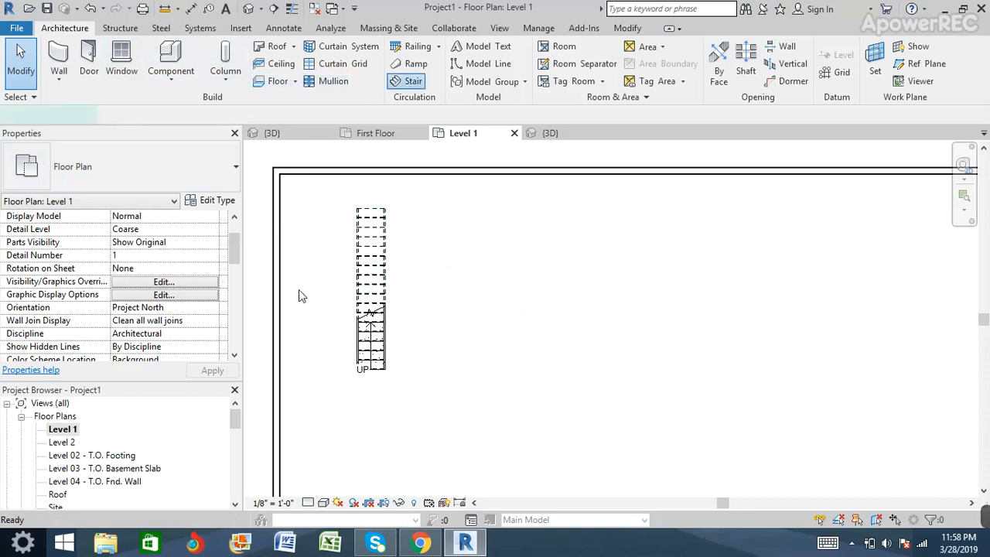
Start a second monolithic stair and begin editing its Desired Number of Risers
left_click(413, 81)
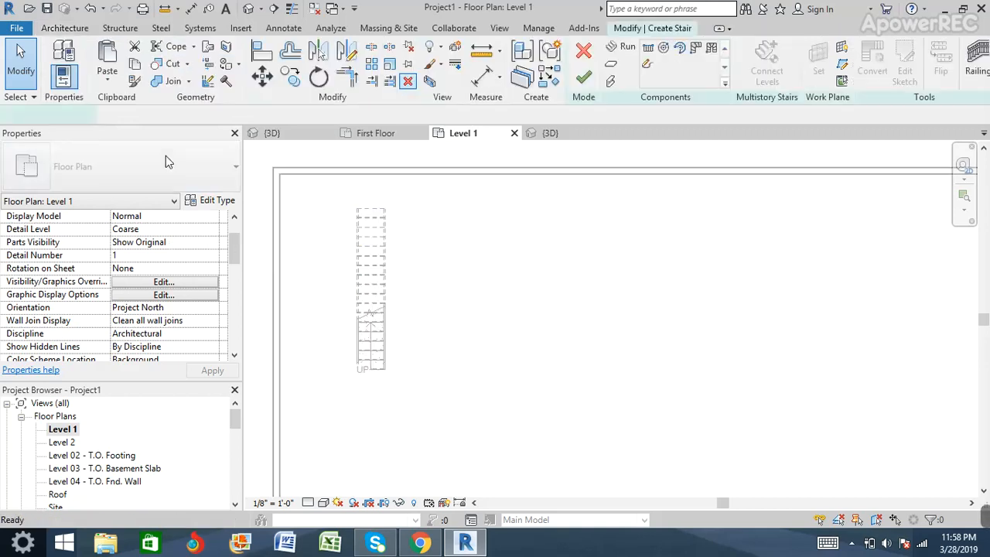
left_click(629, 47)
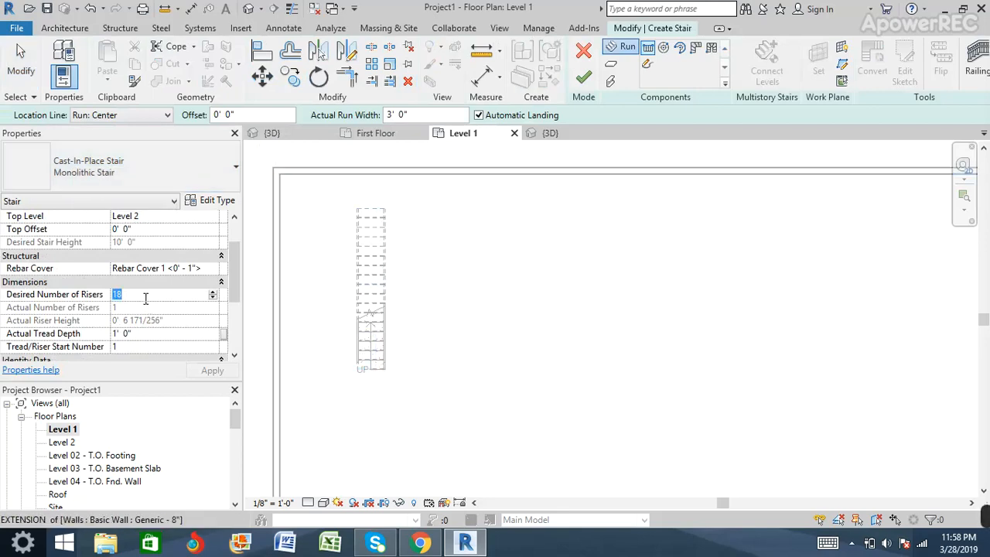
Set Desired Number of Risers to 9 and accept the riser-height warning
type("9")
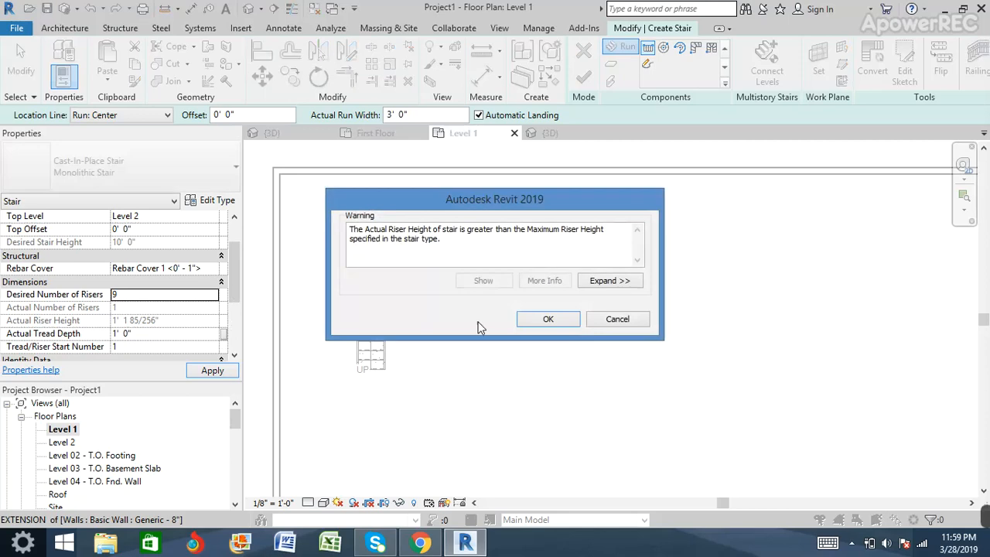
left_click(548, 319)
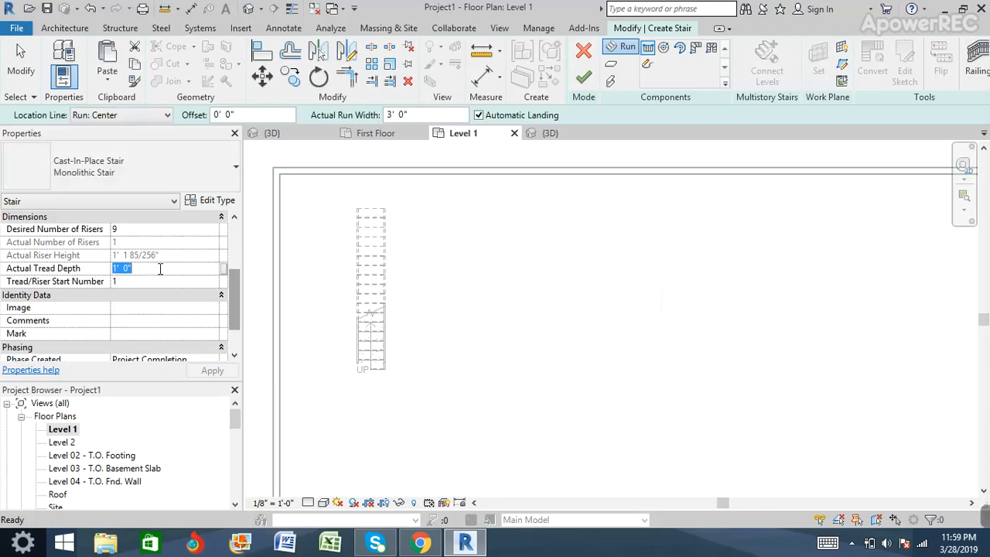
Set the Actual Tread Depth to 2' for the 9-riser run
type("2'")
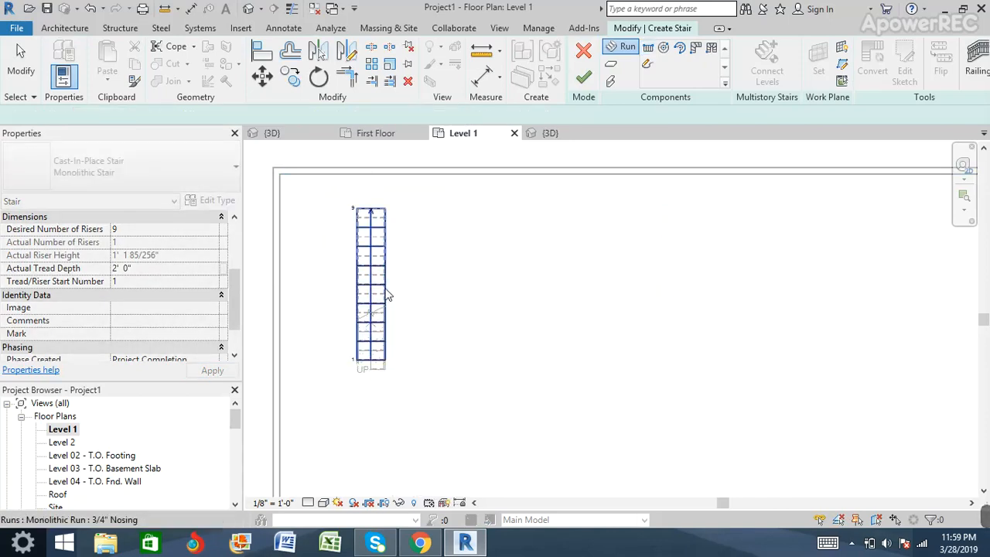
Widen the 9-riser run to about 9 feet by its side handle and finish the stair
left_click(372, 294)
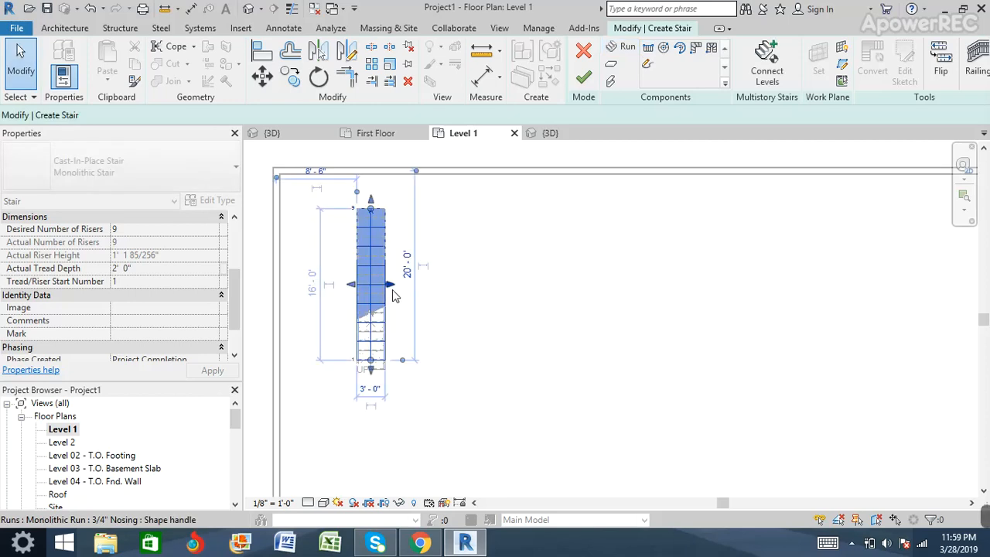
left_click_drag(390, 284, 470, 284)
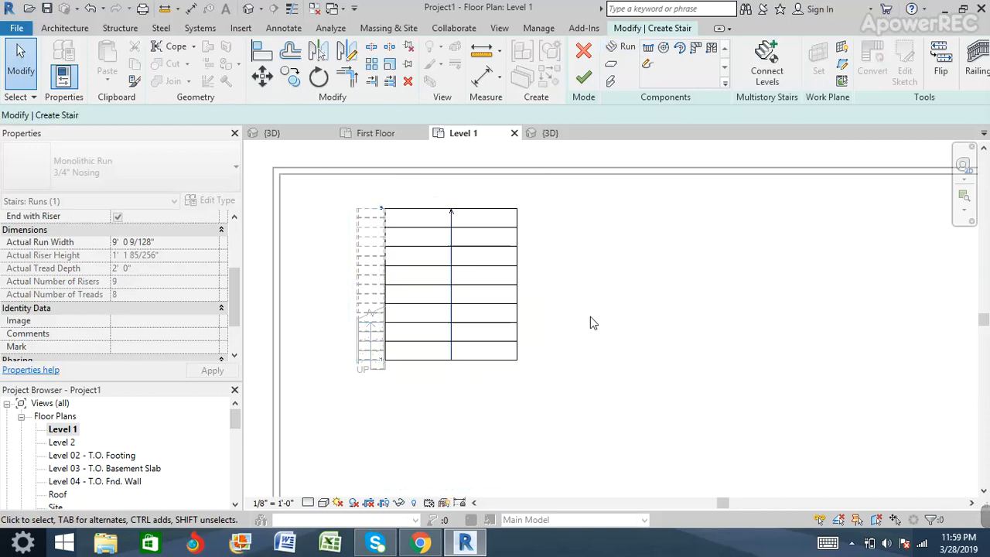
left_click(585, 79)
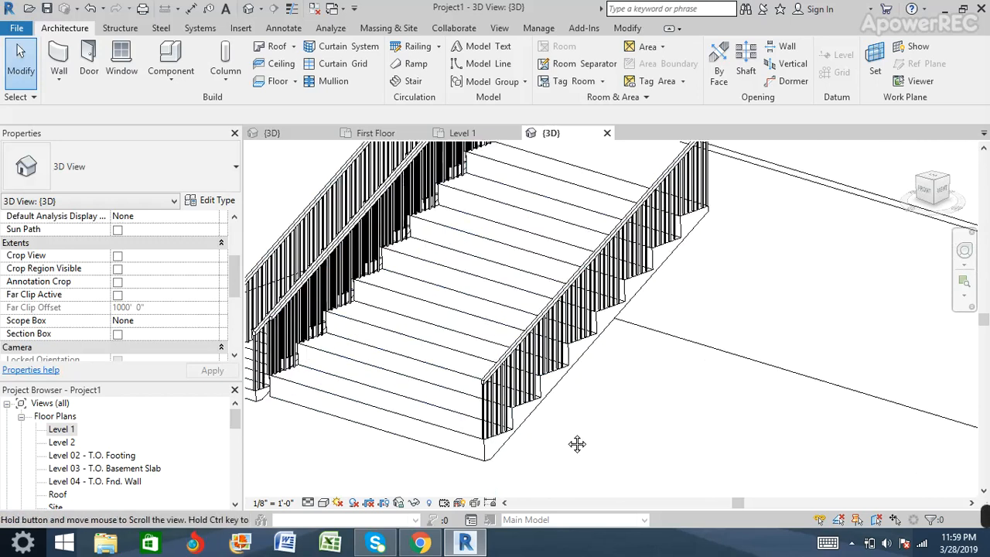
Select the wide 9-riser seating stair in the 3D view beside the walkway stair
left_click(352, 397)
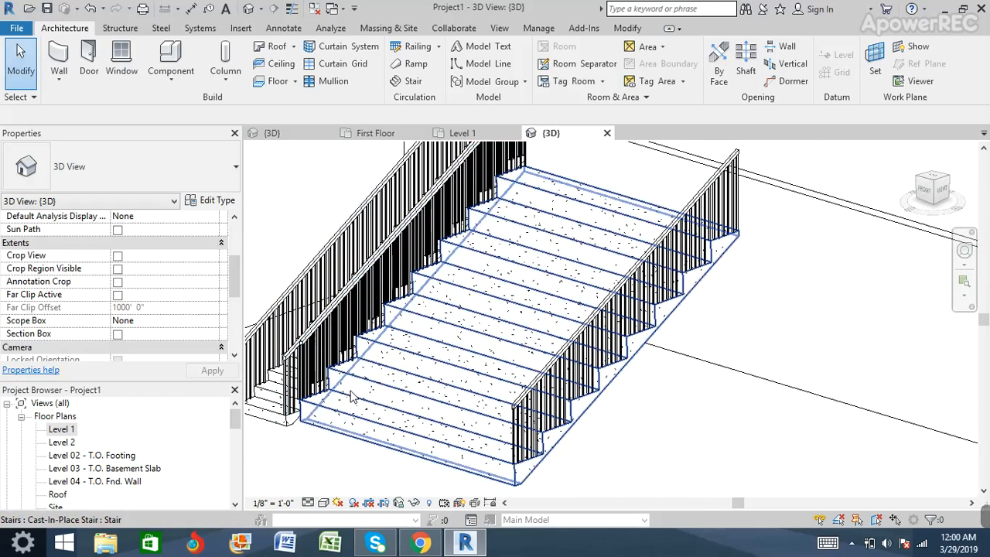